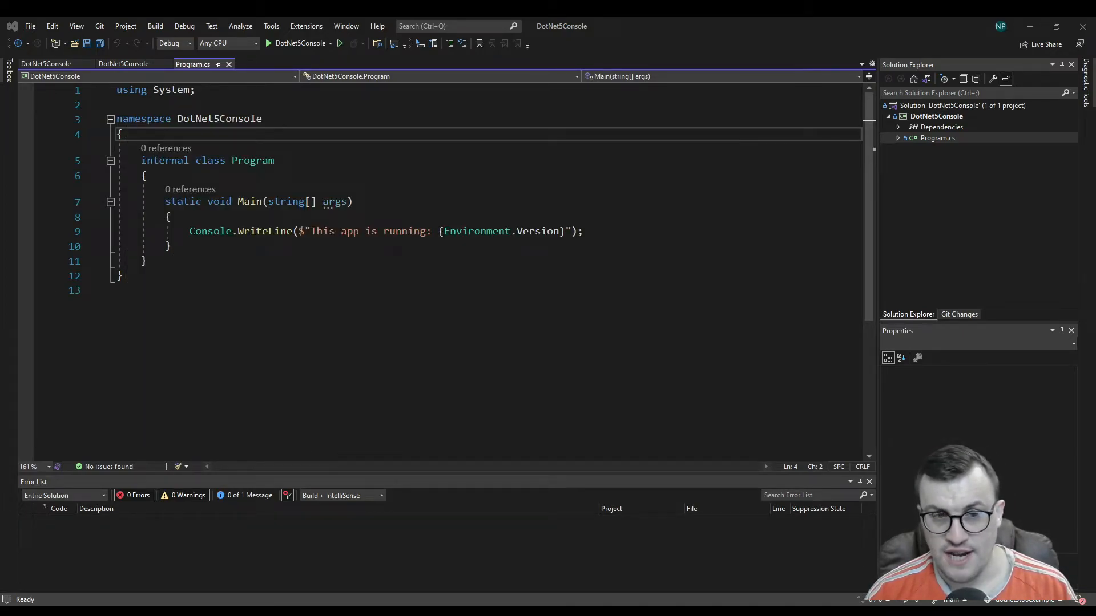
mouse_move(744, 247)
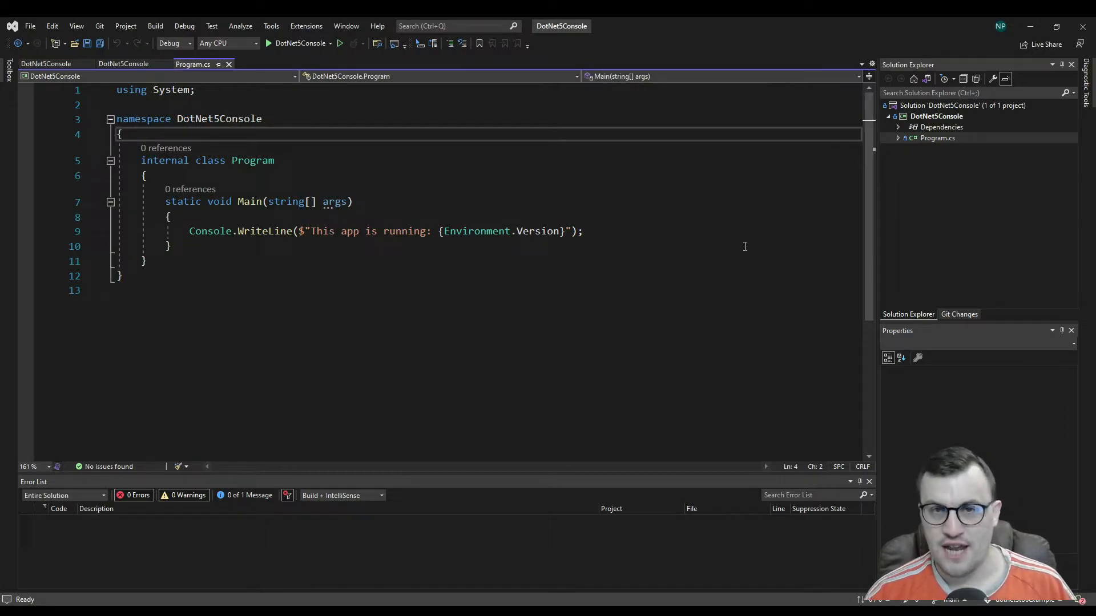
mouse_move(653, 72)
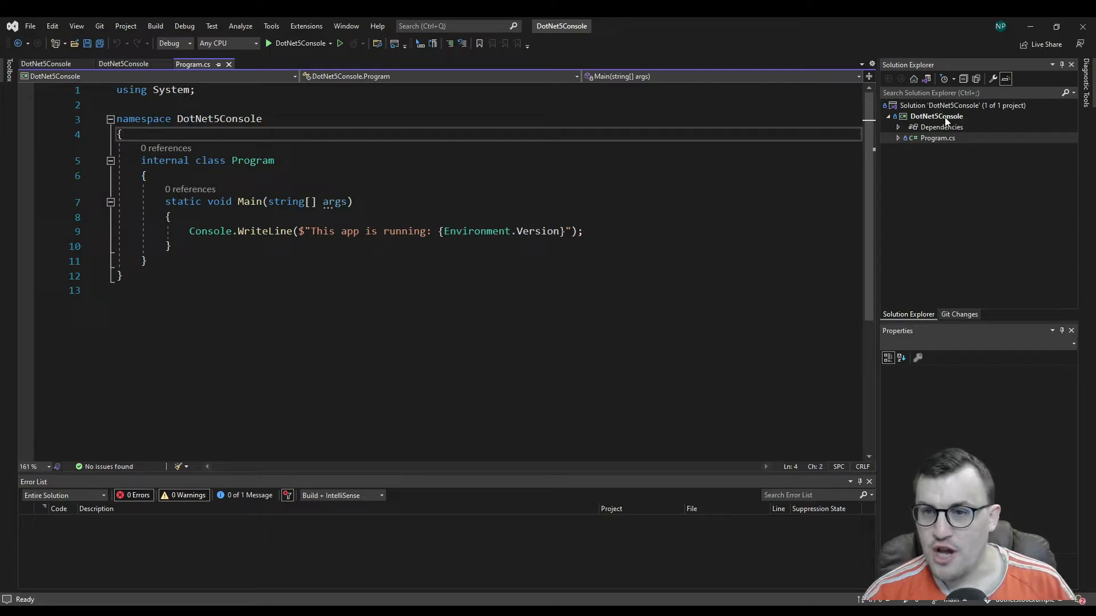
Step: Open DotNet5Console's Properties and review the Target framework list, leaving .NET 5.0 selected
click(937, 115)
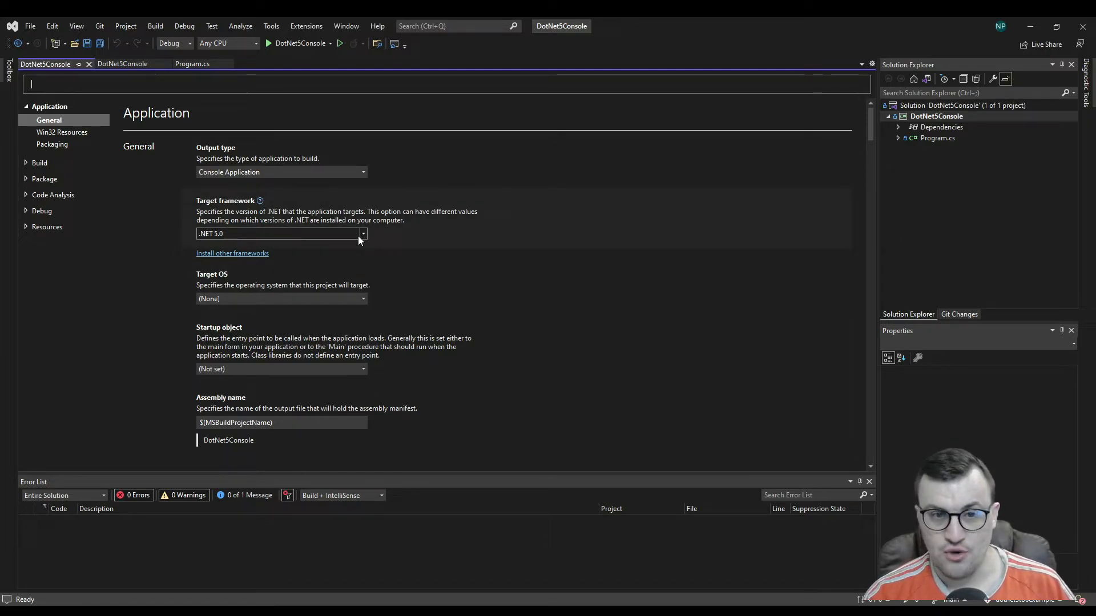
click(363, 234)
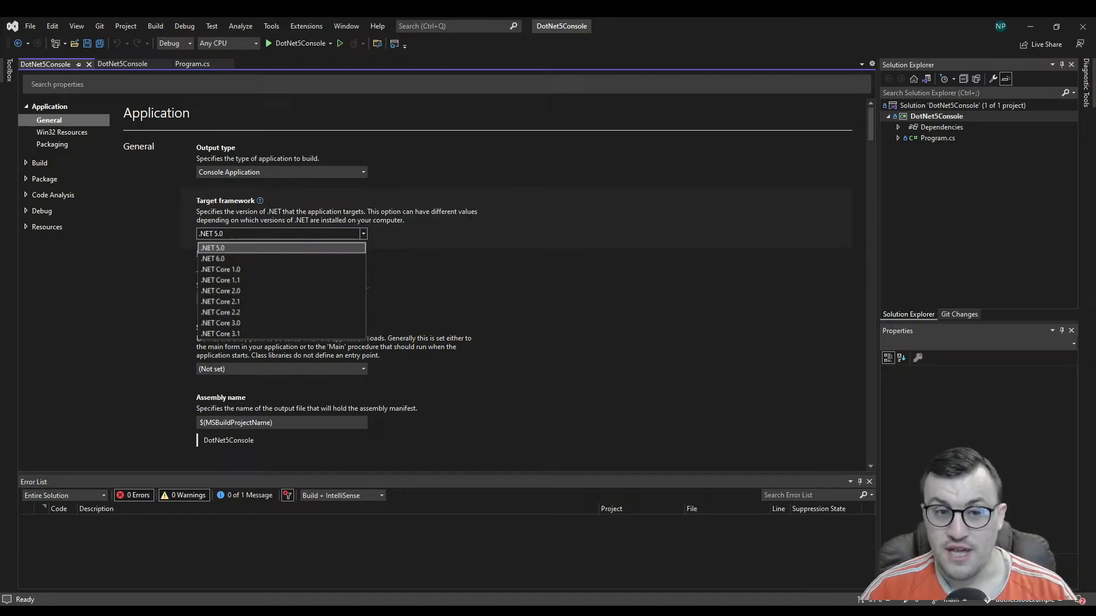
click(212, 249)
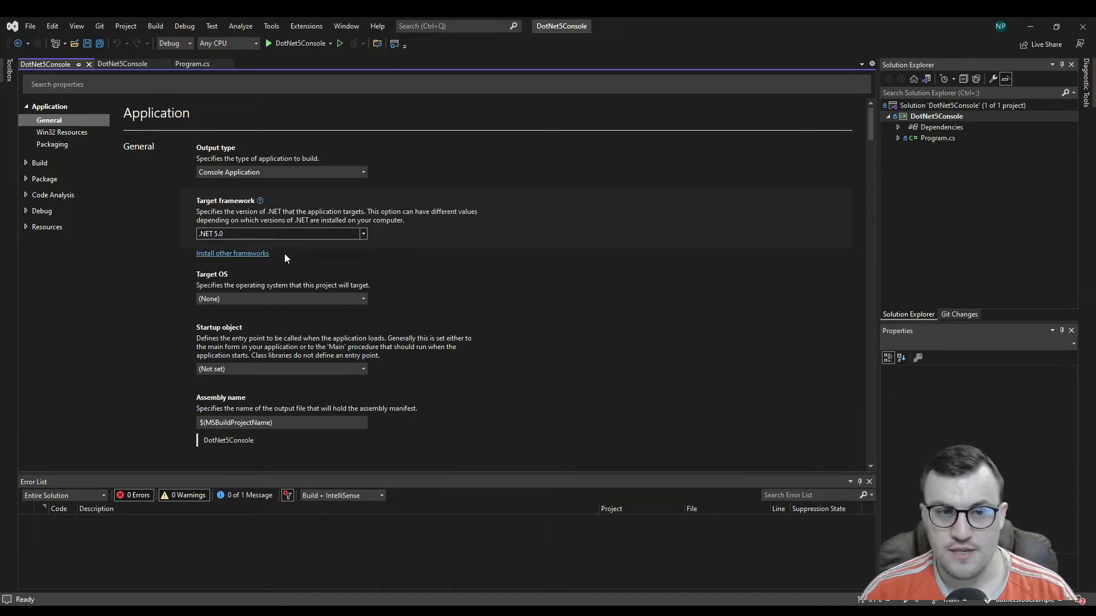
mouse_move(585, 328)
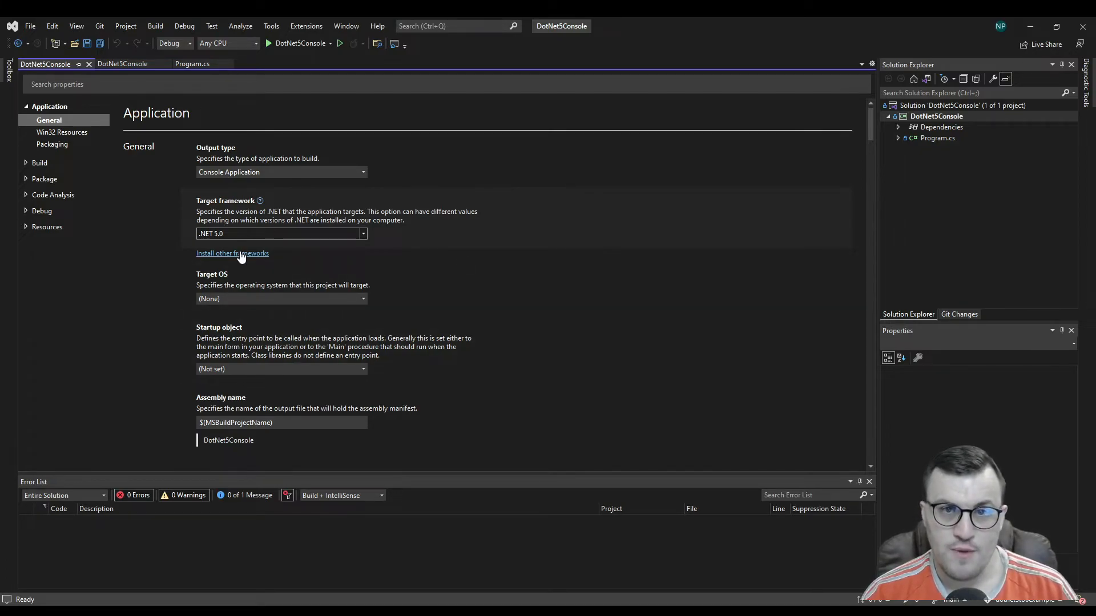
mouse_move(271, 270)
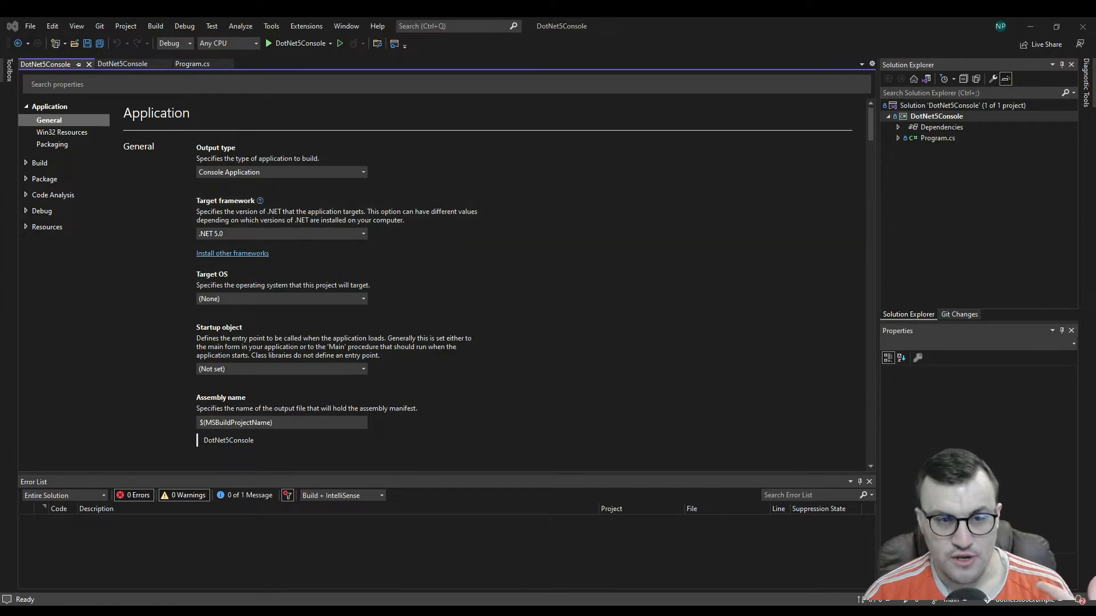
Step: Go to the Download .NET SDKs for Visual Studio page and scroll through the version table
click(233, 253)
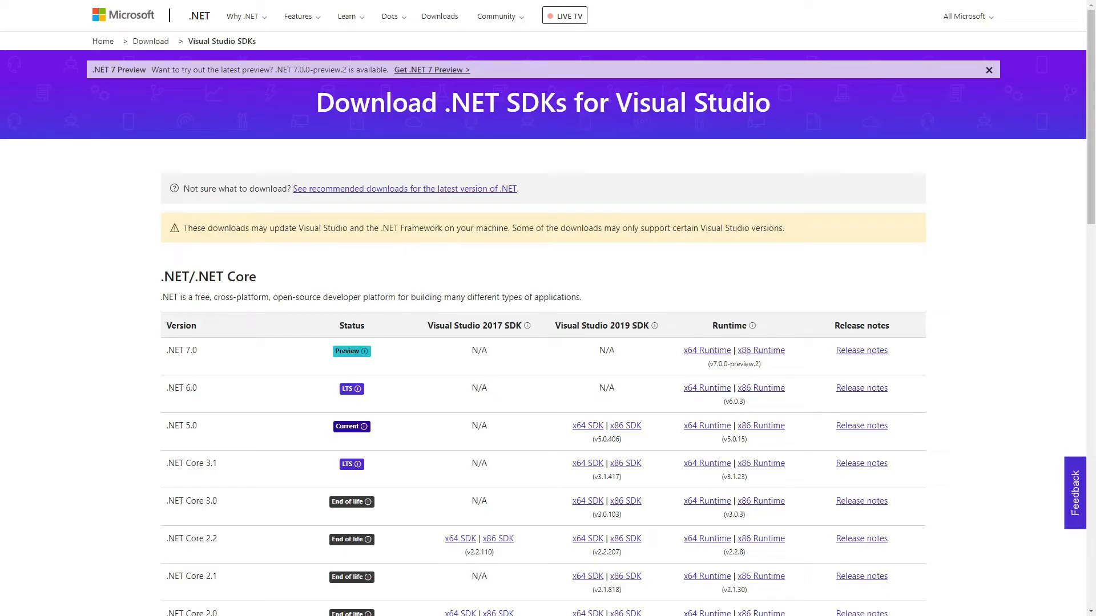
scroll(down, 3)
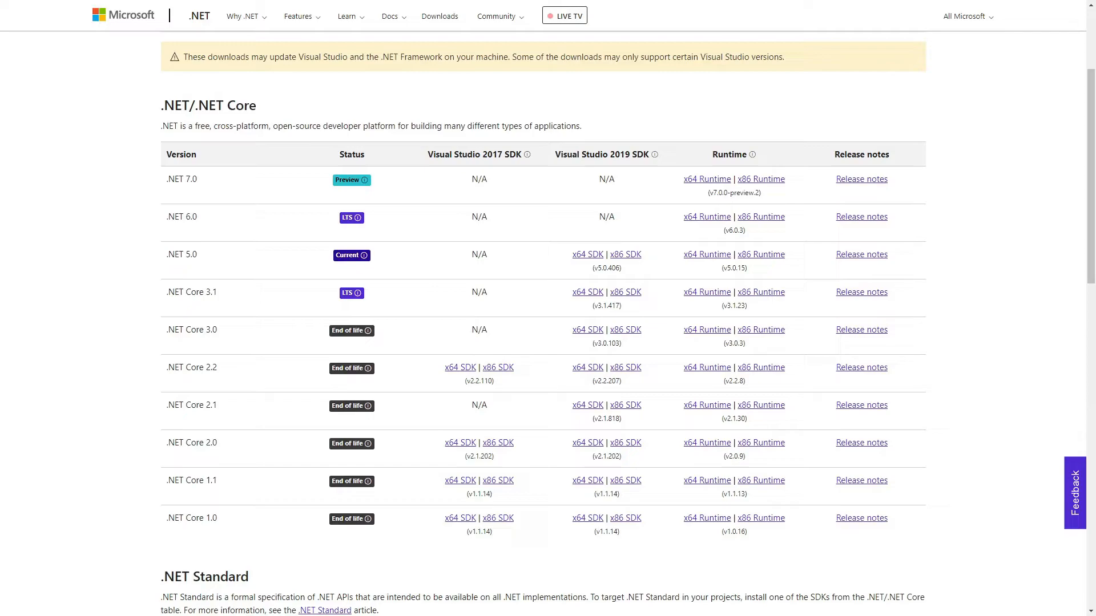
scroll(down, 3)
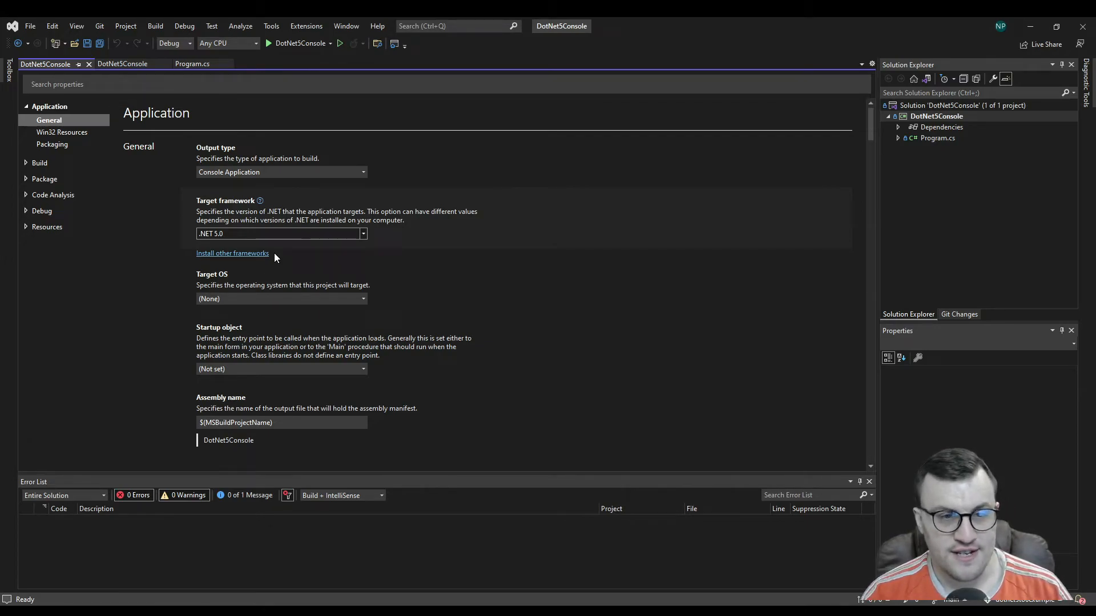
Step: Set DotNet5Console's target framework to .NET 6.0 and run Build > Rebuild Solution
click(281, 233)
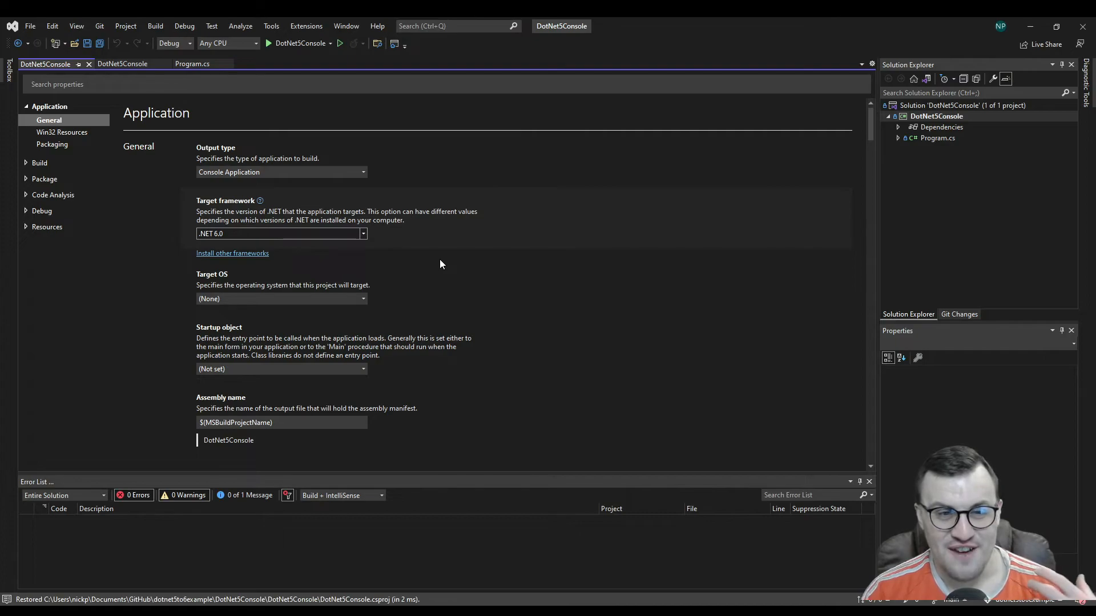
mouse_move(76, 26)
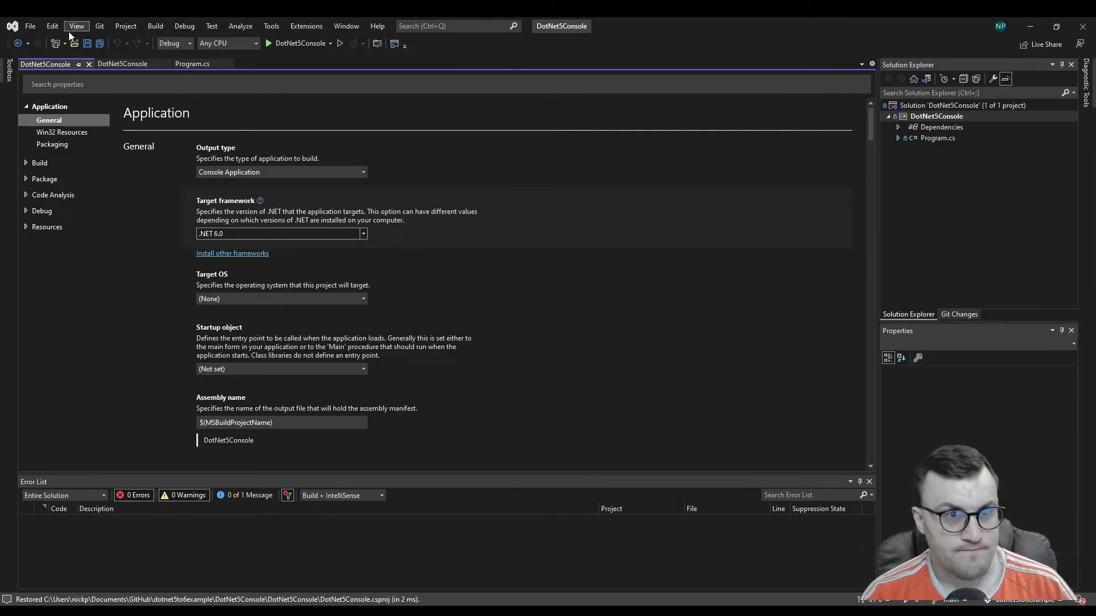
click(155, 25)
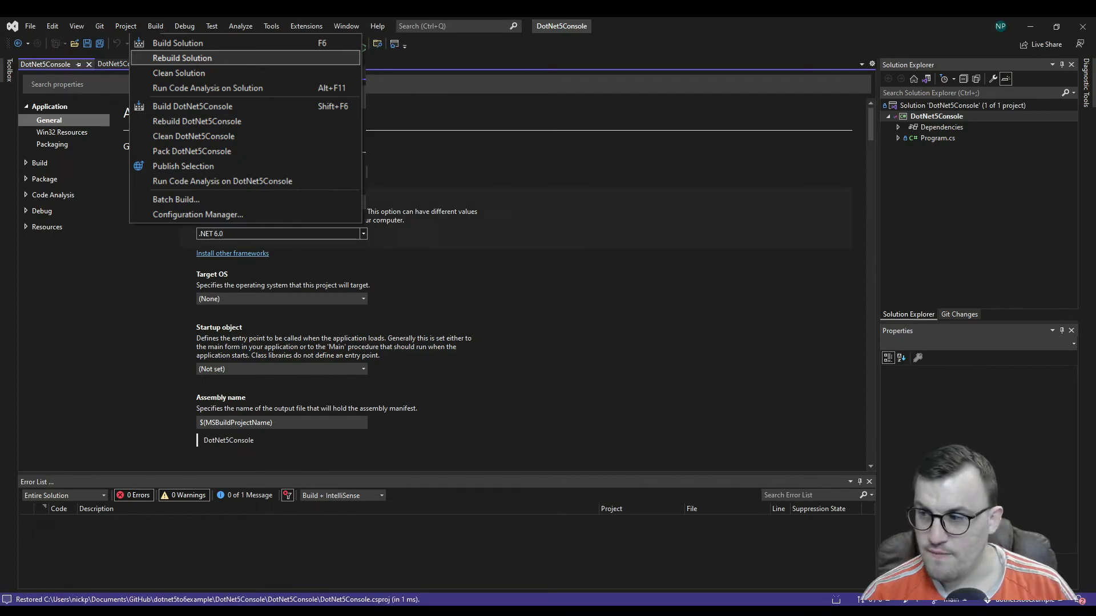
click(181, 58)
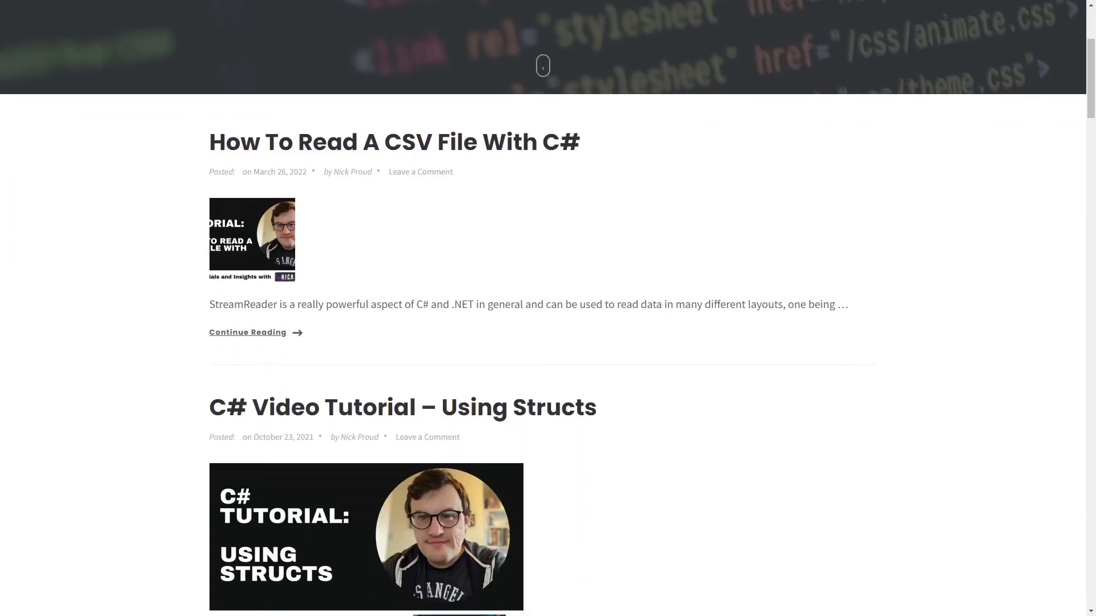
Step: Scroll the Automation Mission blog past the tutorial posts to the newsletter Subscribe form
scroll(down, 3)
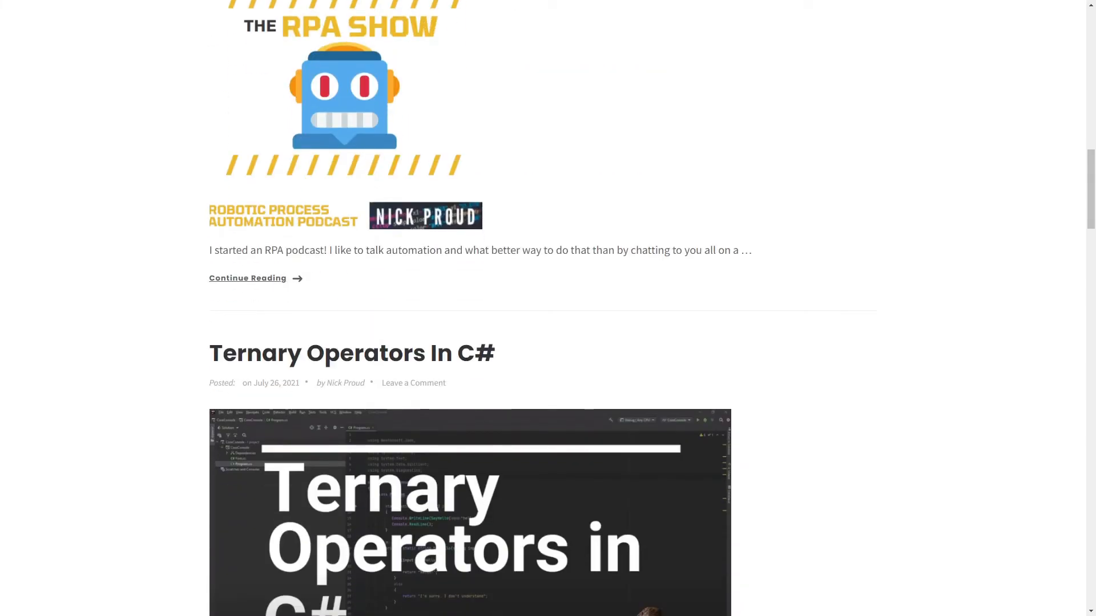
scroll(down, 3)
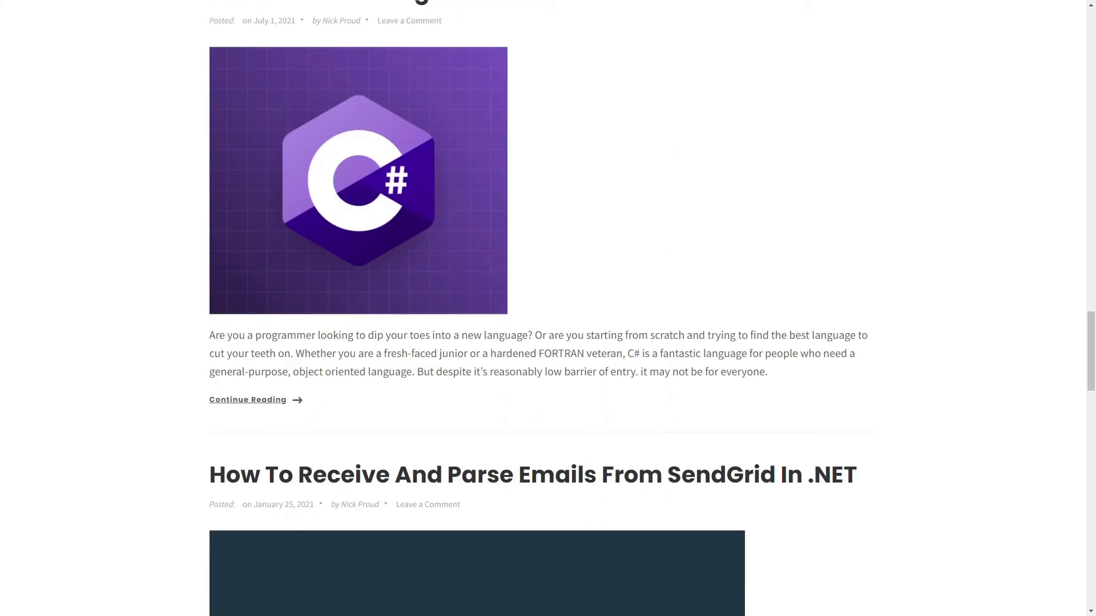
scroll(down, 3)
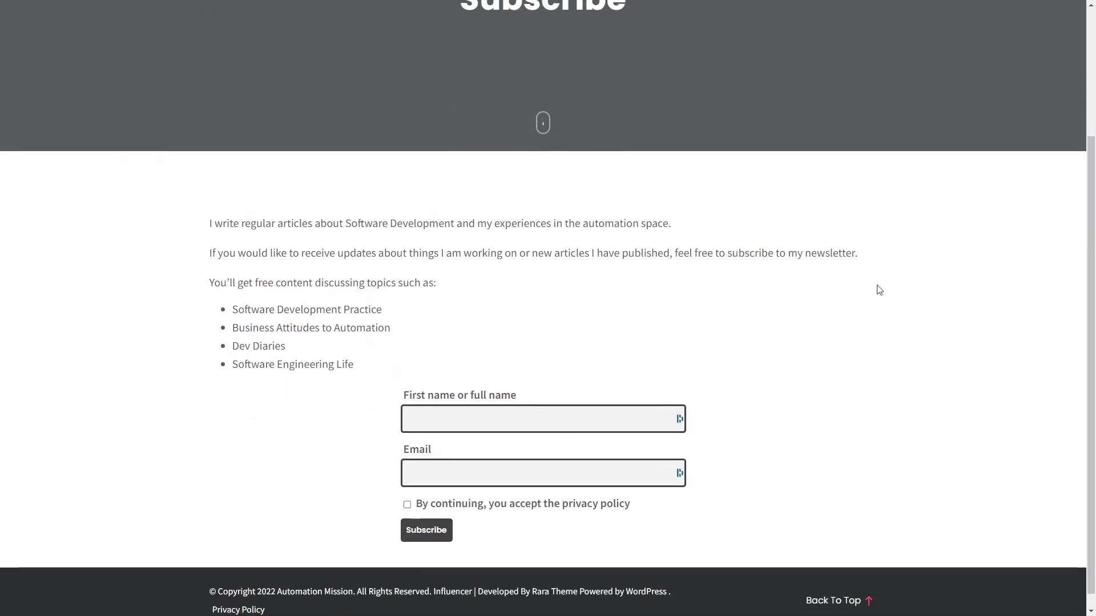